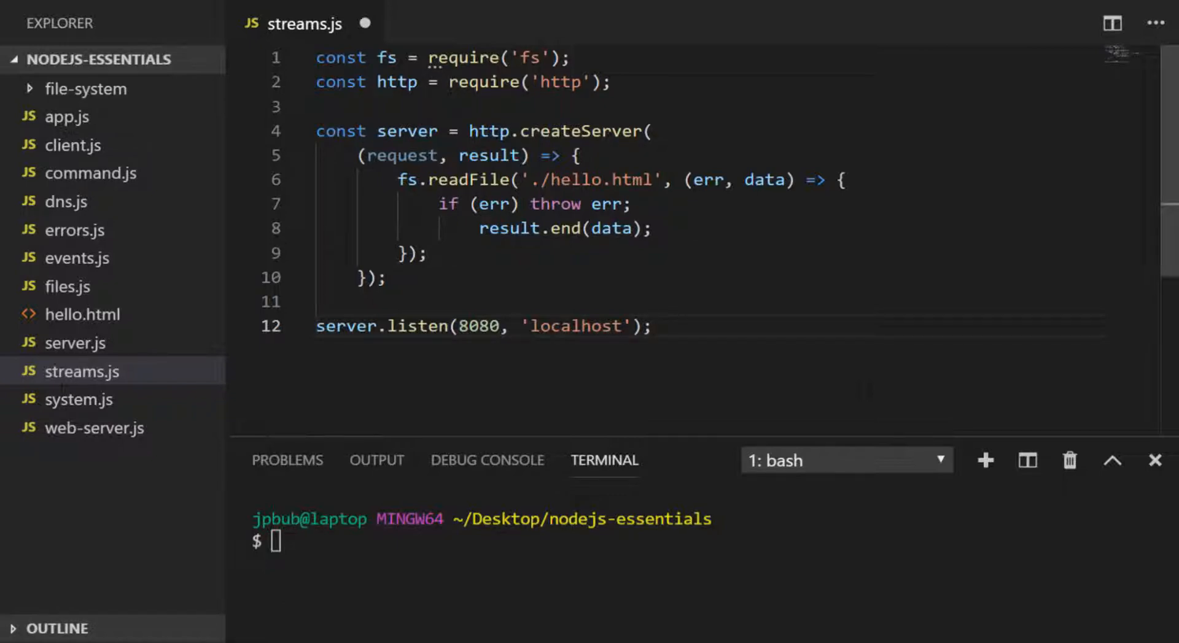
- Check hello.html's 201M size and Hello World head, then start the server with node streams
type("ls -lh hello.html")
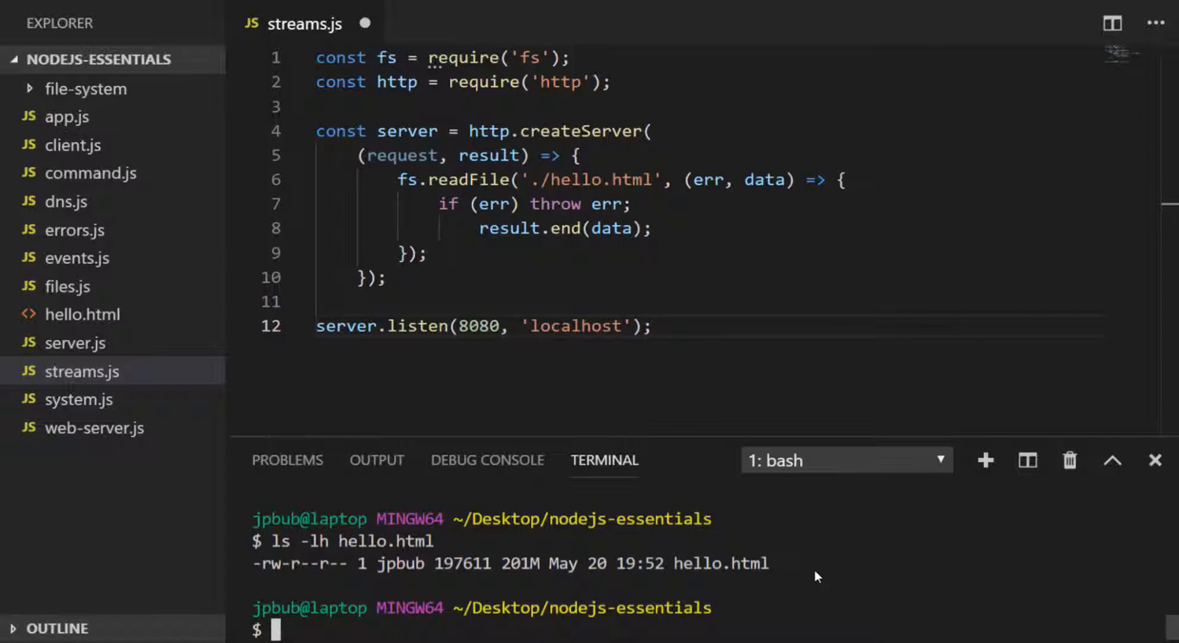
type("head he")
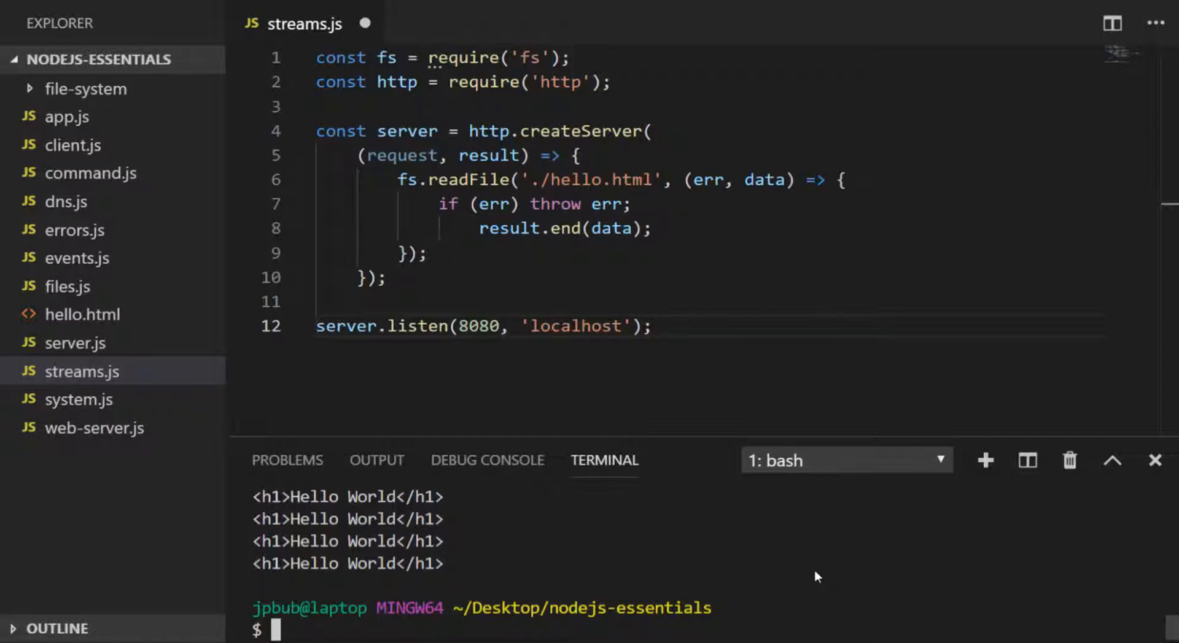
type("no")
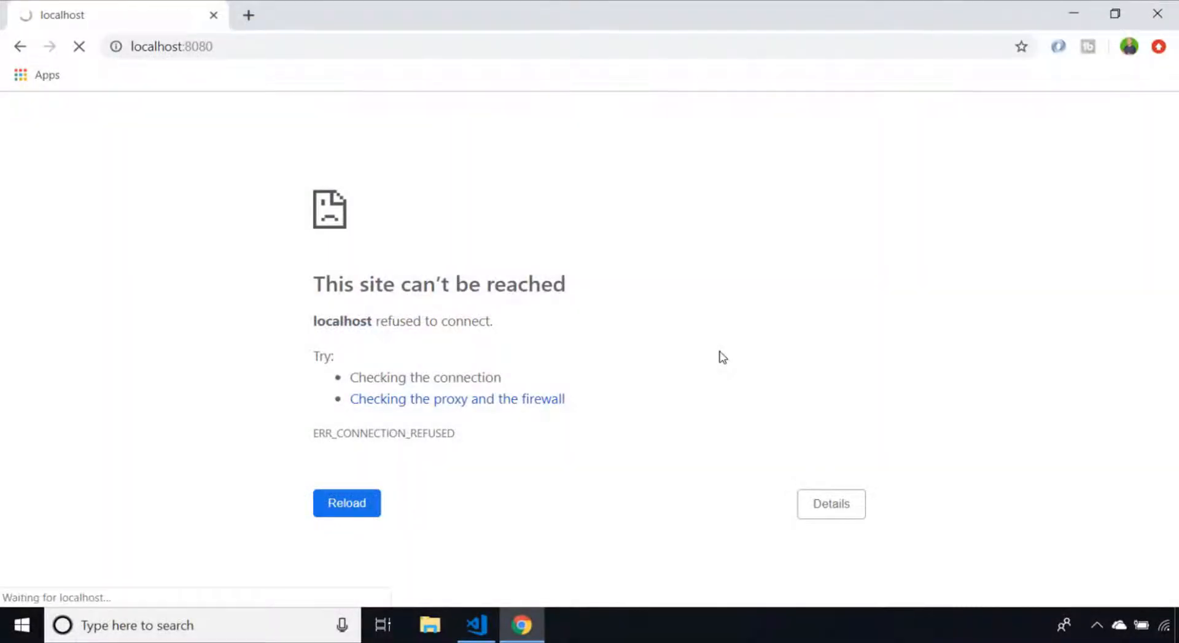
- Reload localhost:8080, inspect the Hello World headings in the Elements tree, and close DevTools
left_click(346, 503)
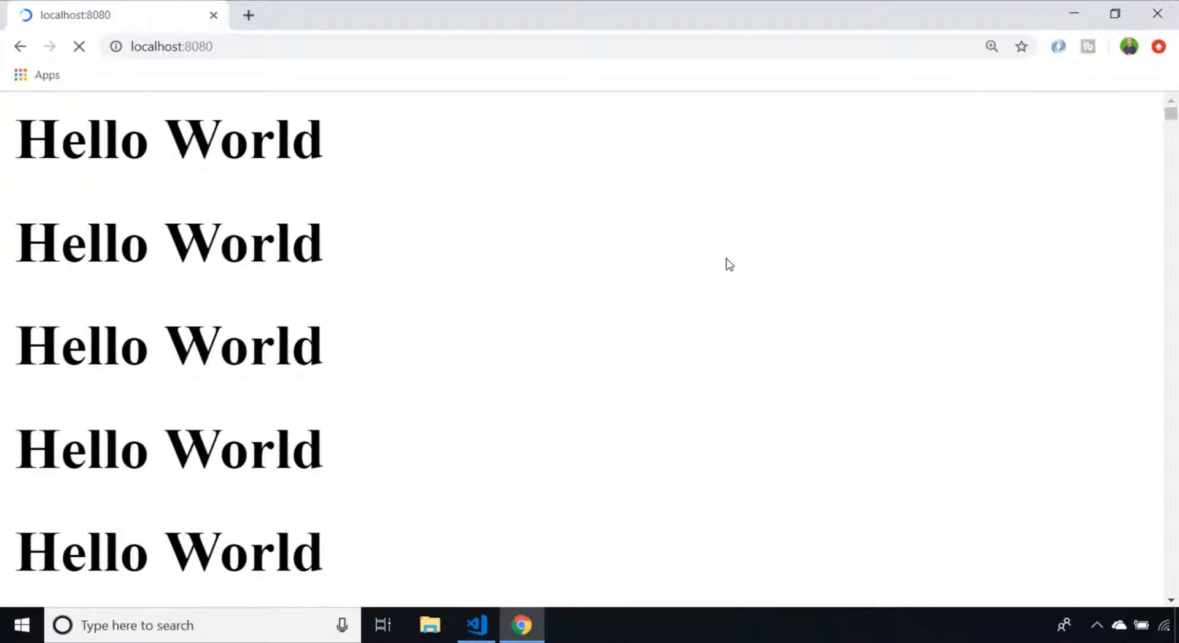
right_click(726, 264)
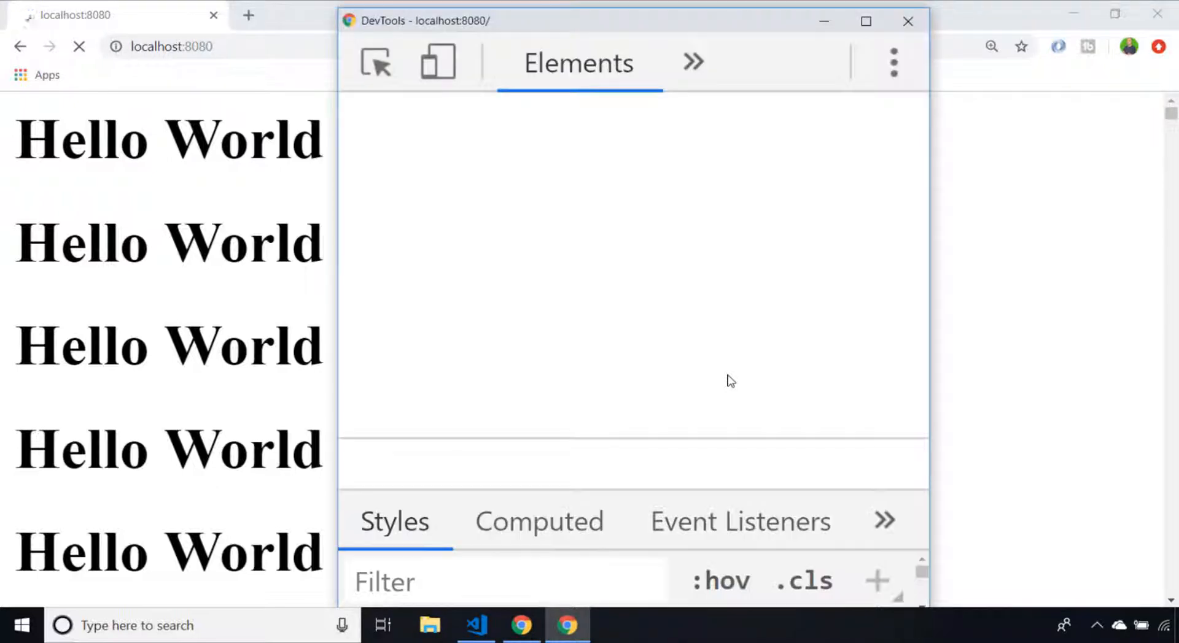
left_click(693, 62)
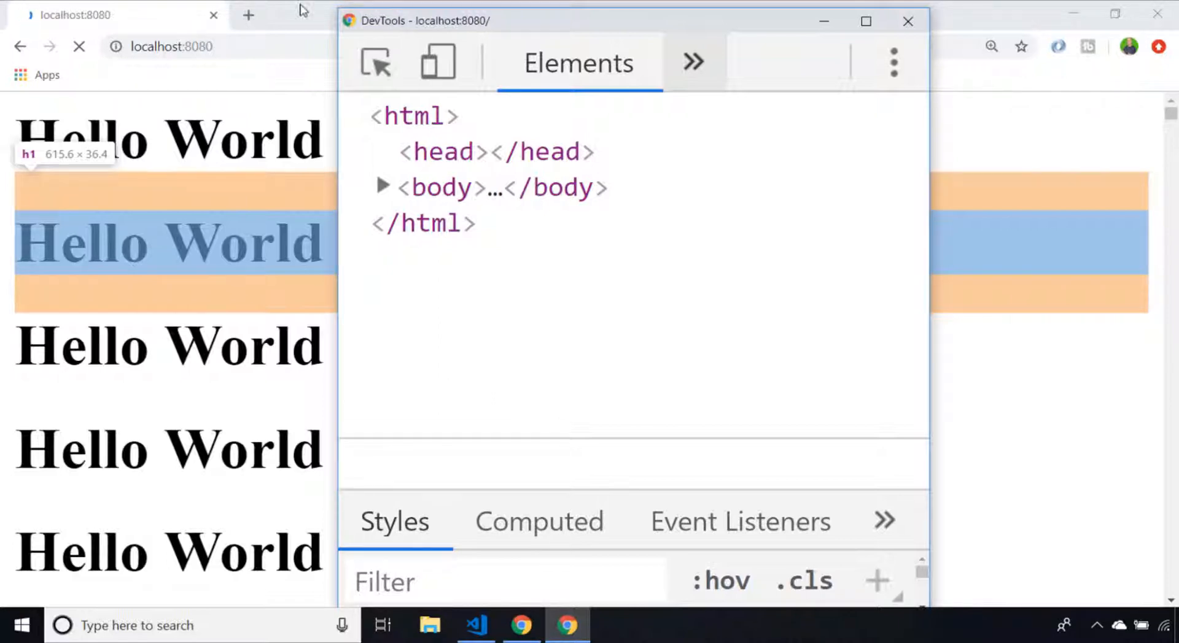
left_click(906, 21)
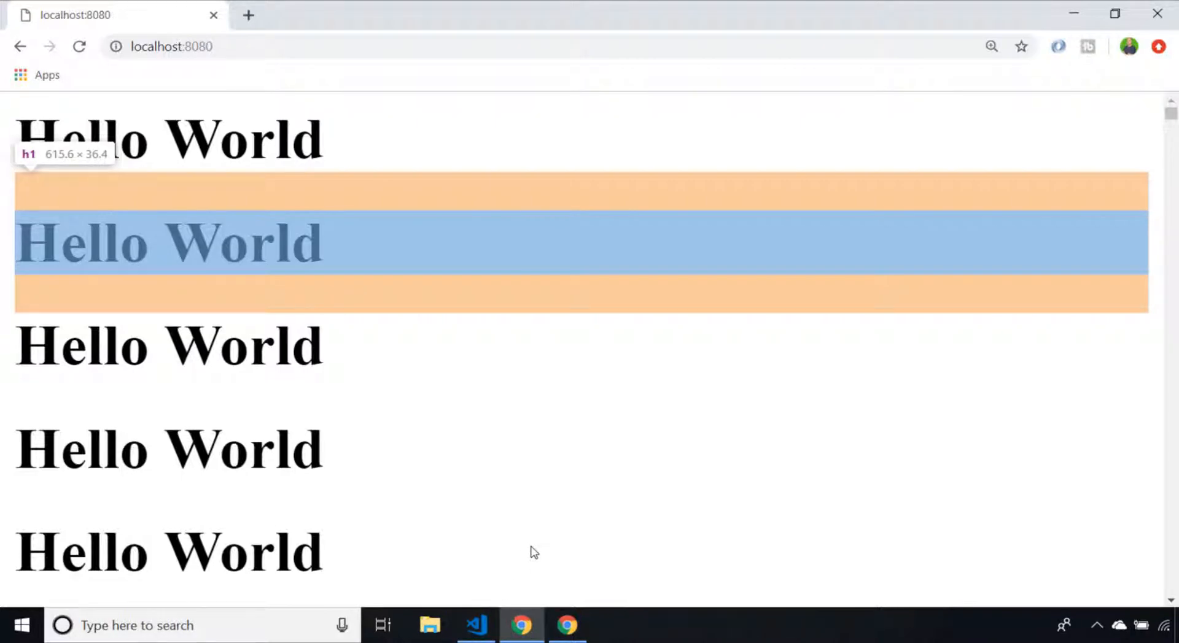
left_click(475, 626)
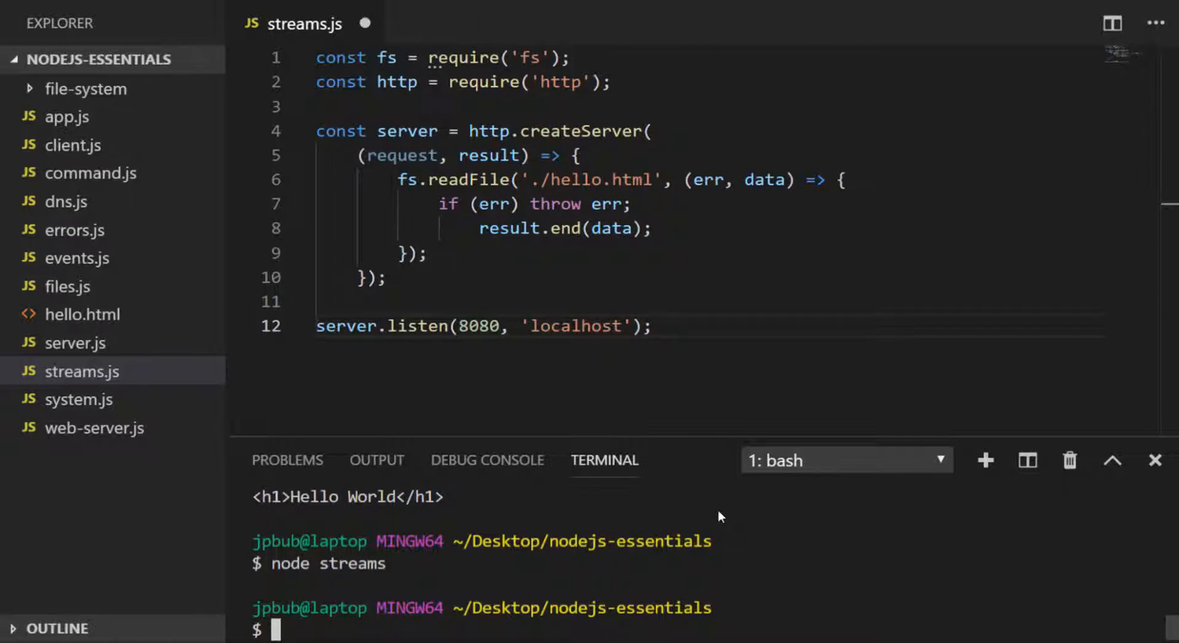
mouse_move(721, 509)
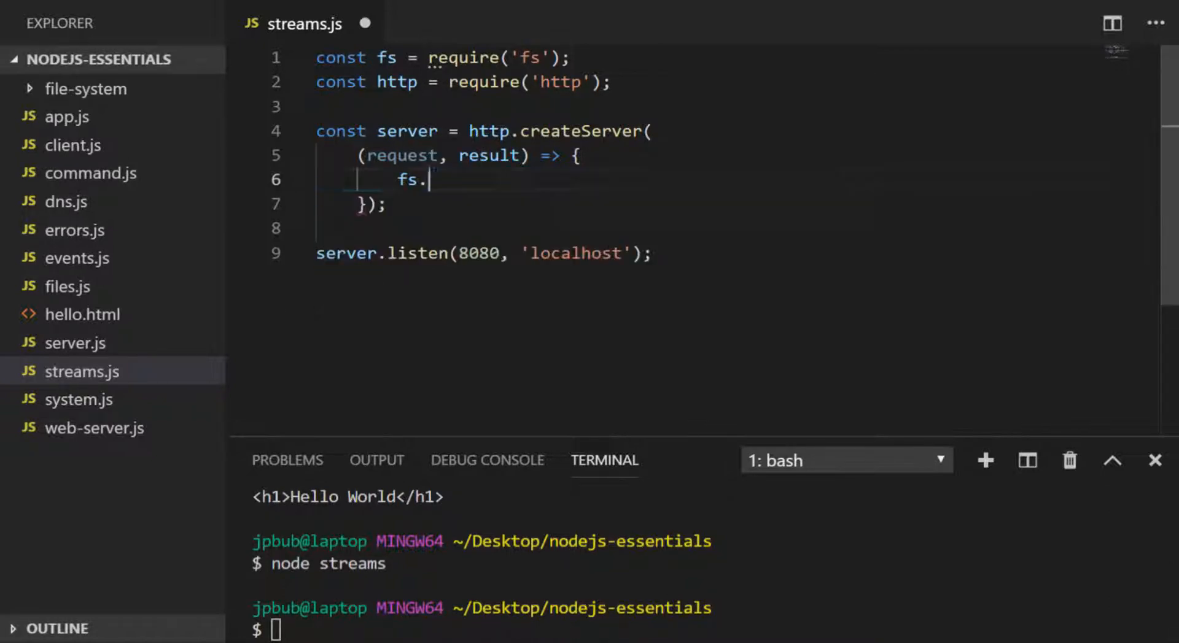
- Rewrite streams.js as const file = fs.createReadStream('./hello.html'); file.pipe(res)
type("createReadStream('.')")
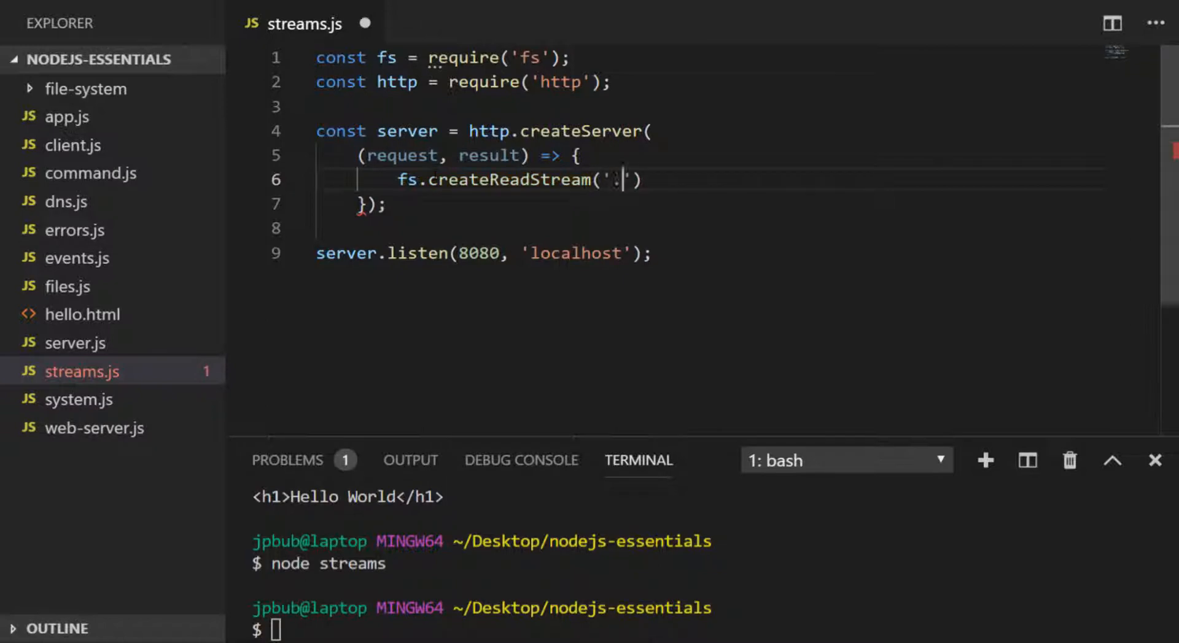
type("/hello.html")
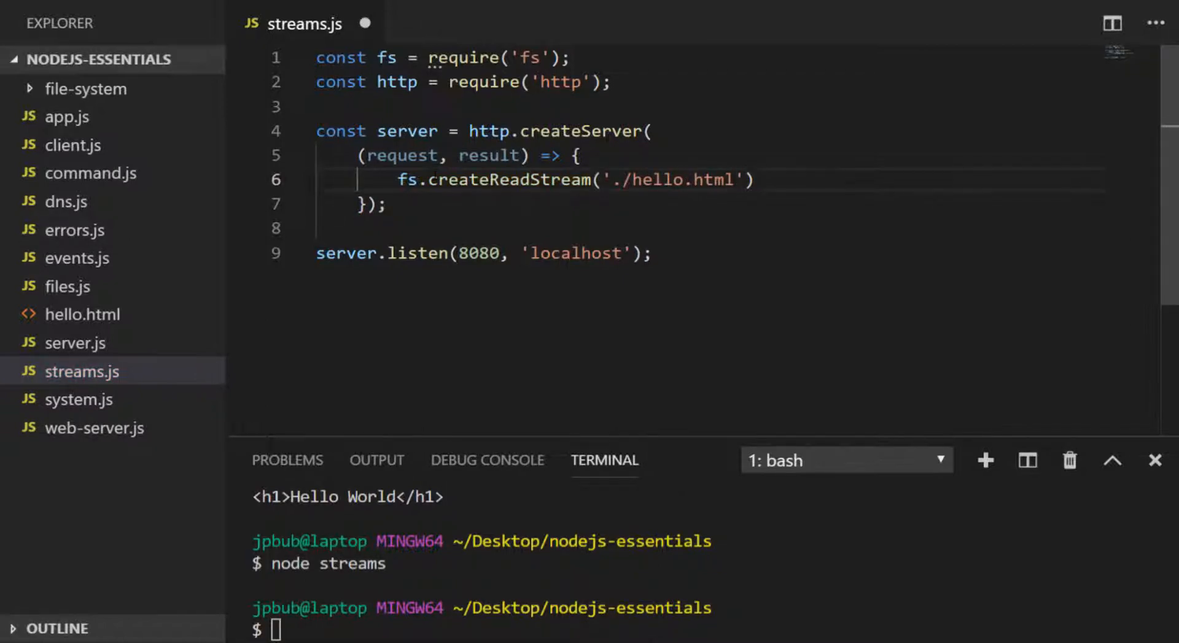
type("const file =")
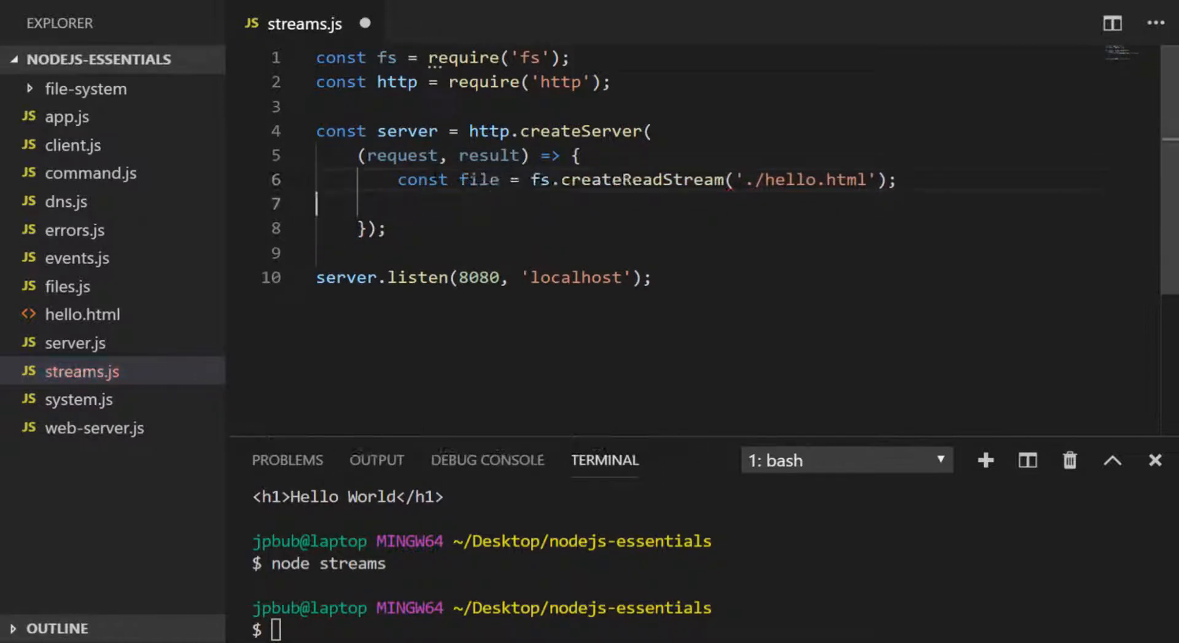
type("file.pipe(result);")
left_click(706, 630)
type("node streams")
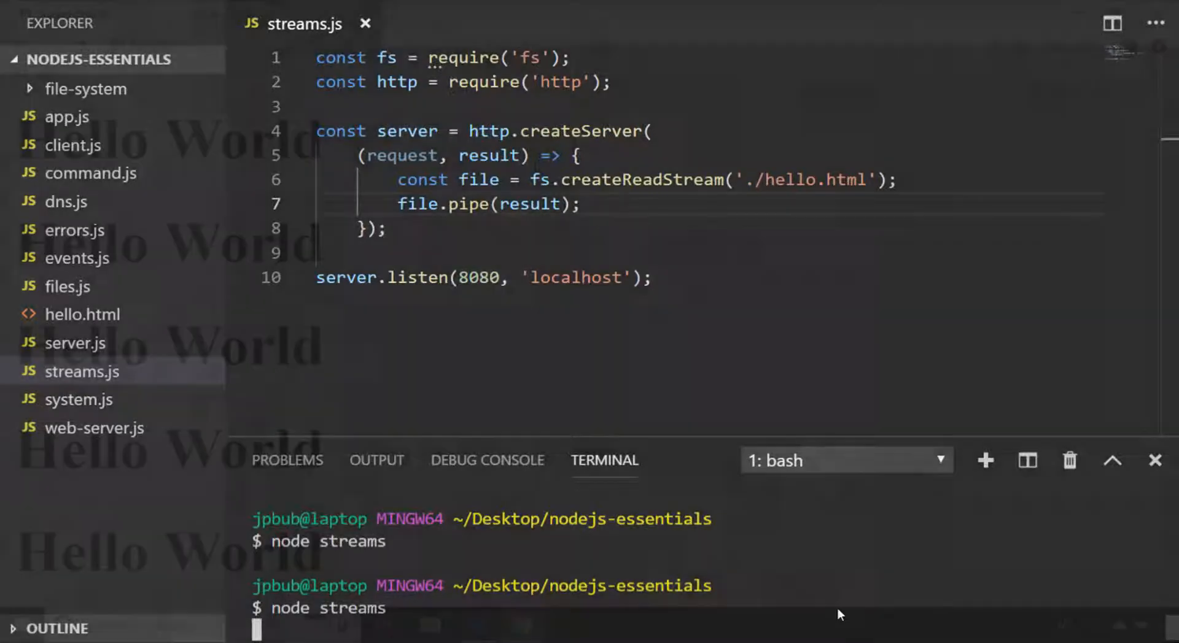
- Reload the streamed page and inspect it in DevTools, switching to the Memory panel
left_click(521, 625)
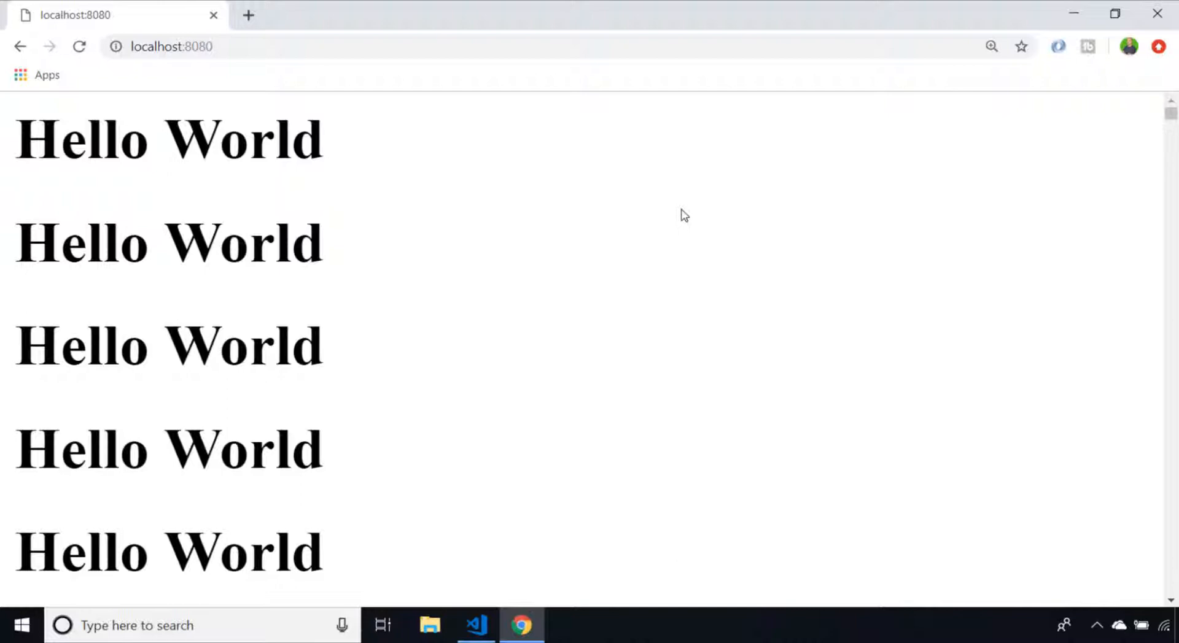
right_click(682, 217)
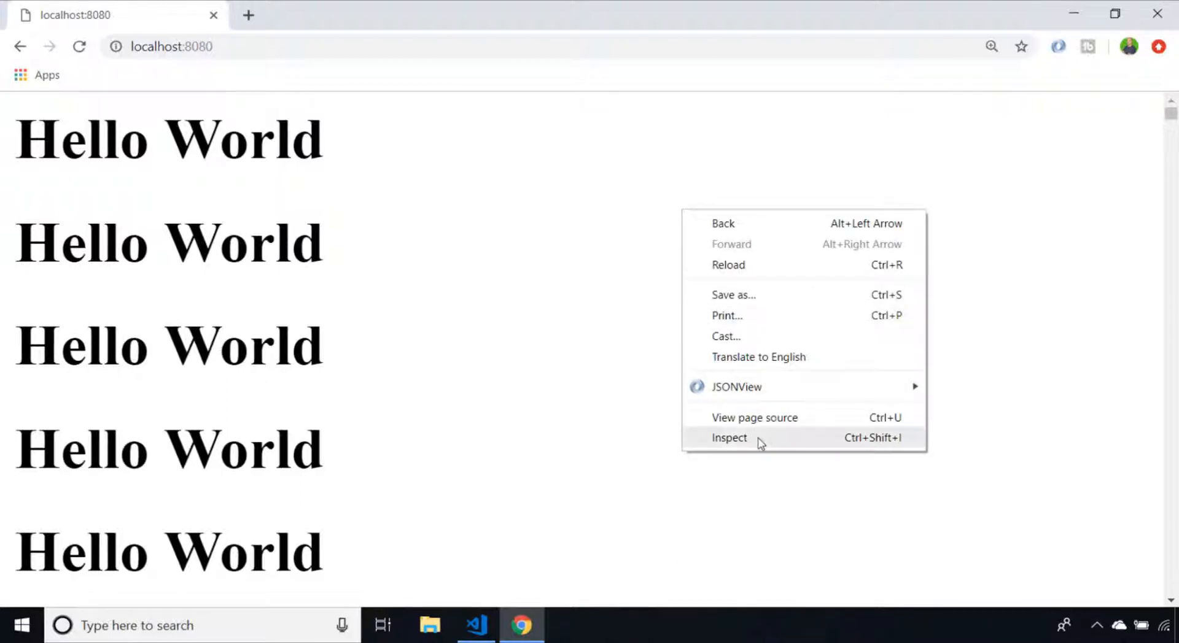
left_click(728, 437)
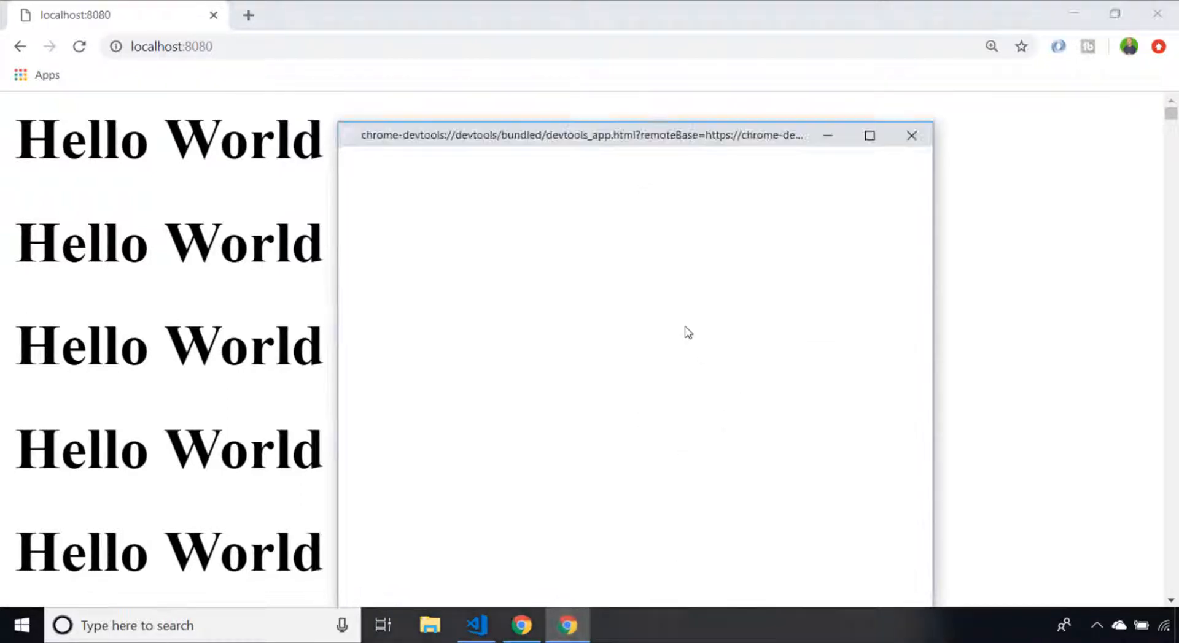
left_click(692, 177)
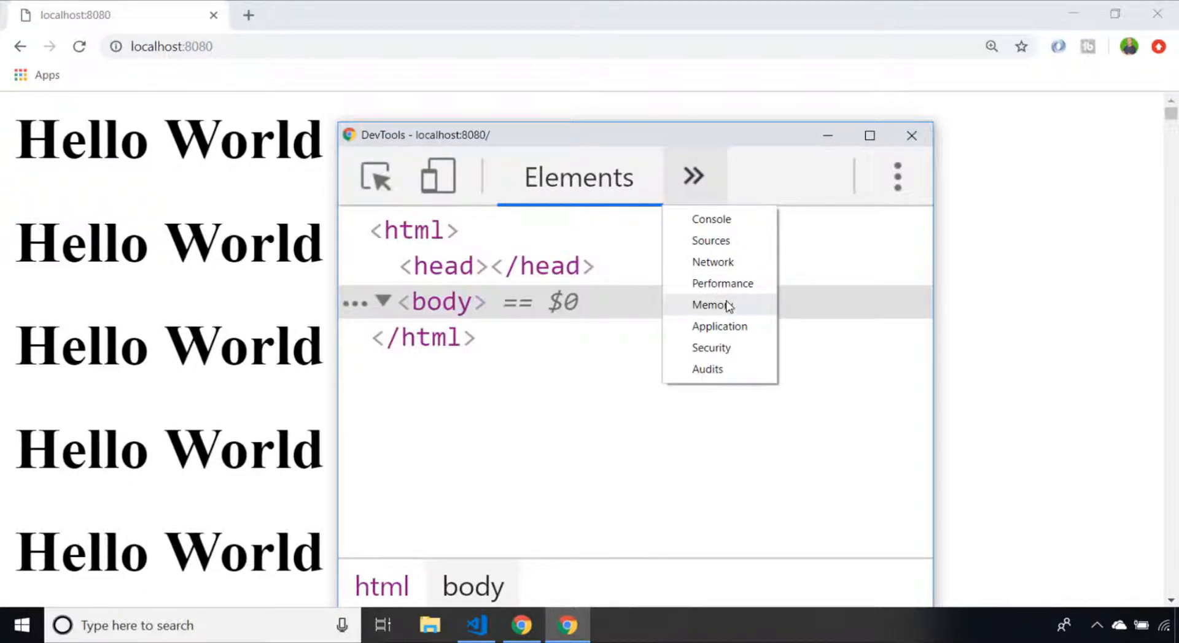
left_click(710, 305)
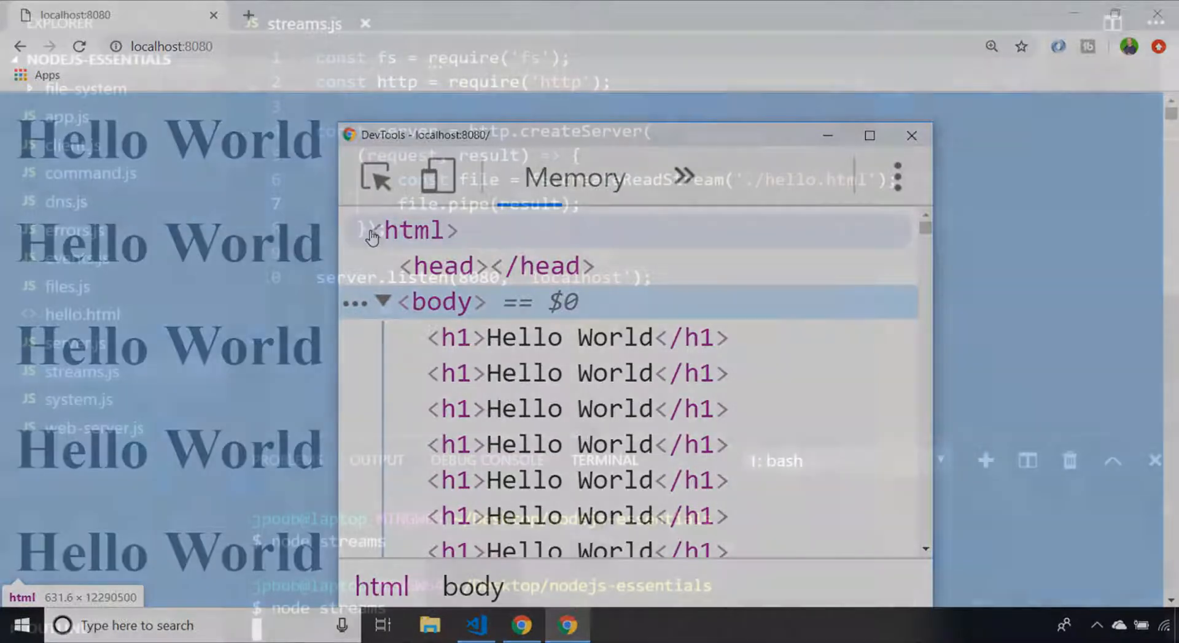
left_click(913, 136)
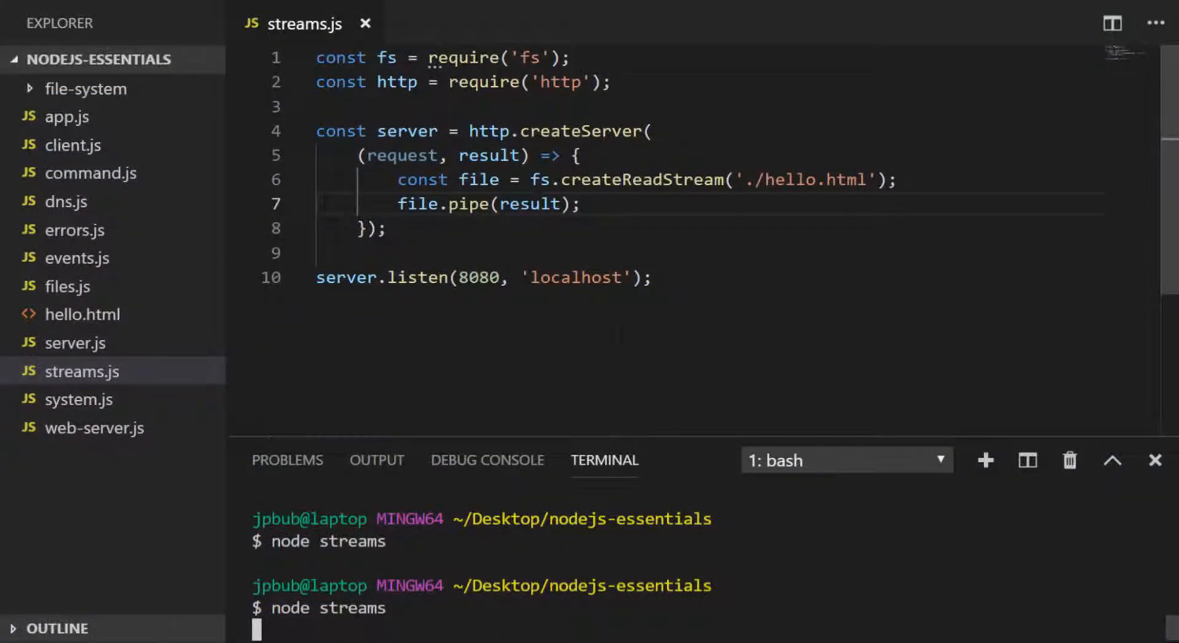